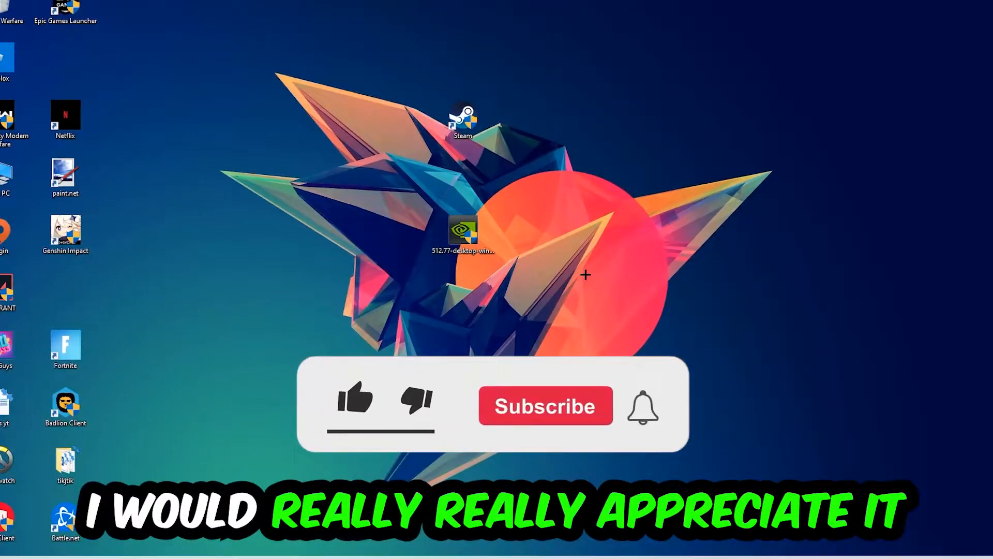
Bring up Task Manager to review the running processes
click(355, 400)
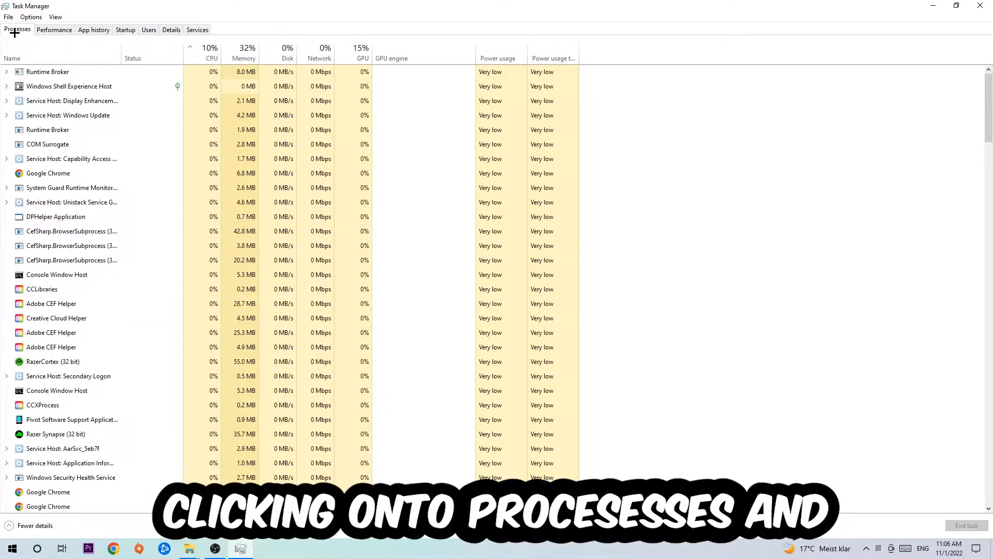
End the Google Chrome process from the Processes list
click(69, 115)
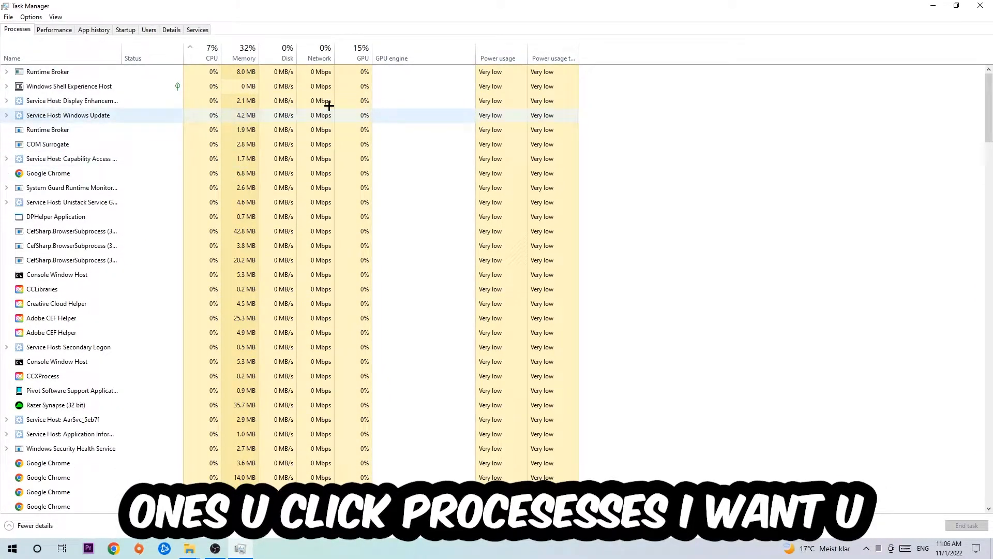
click(49, 173)
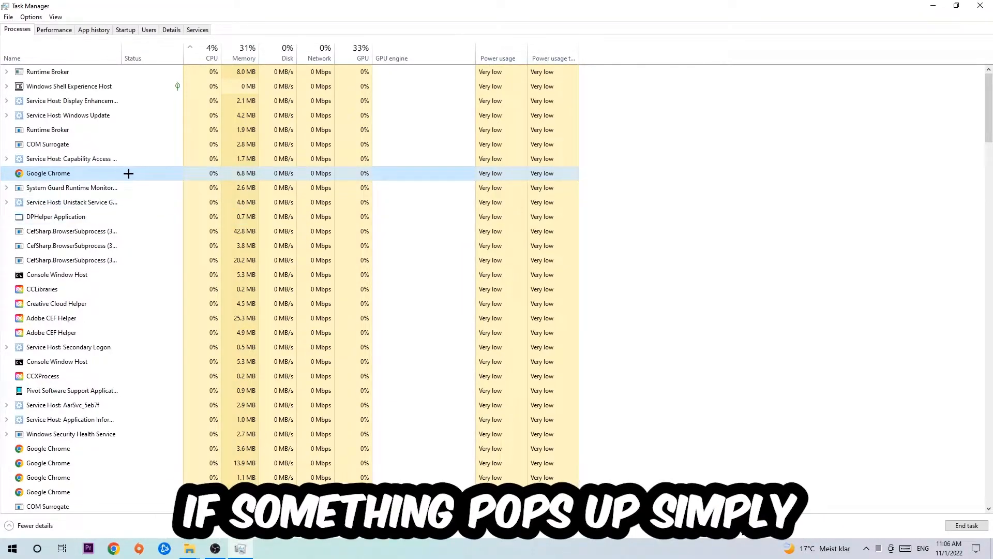
right_click(49, 173)
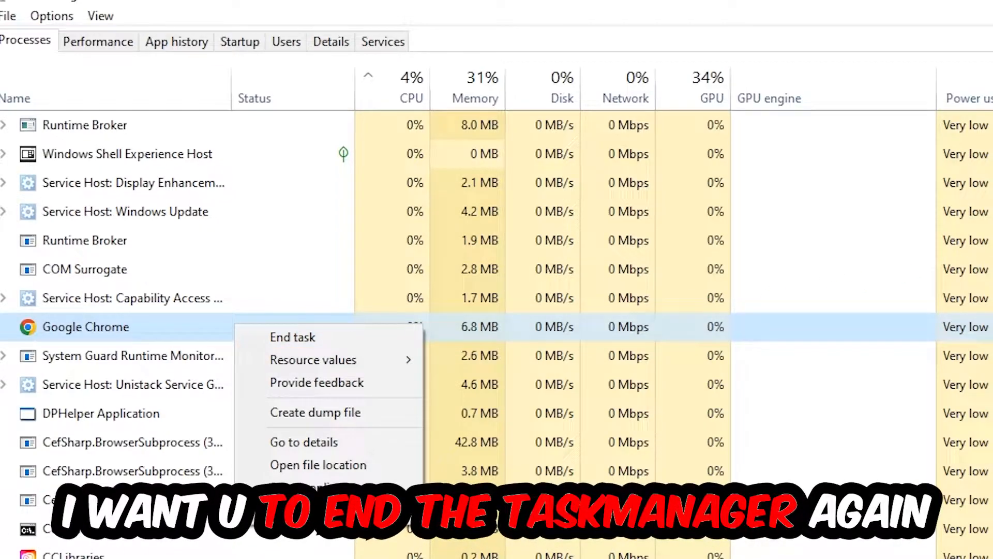
click(293, 336)
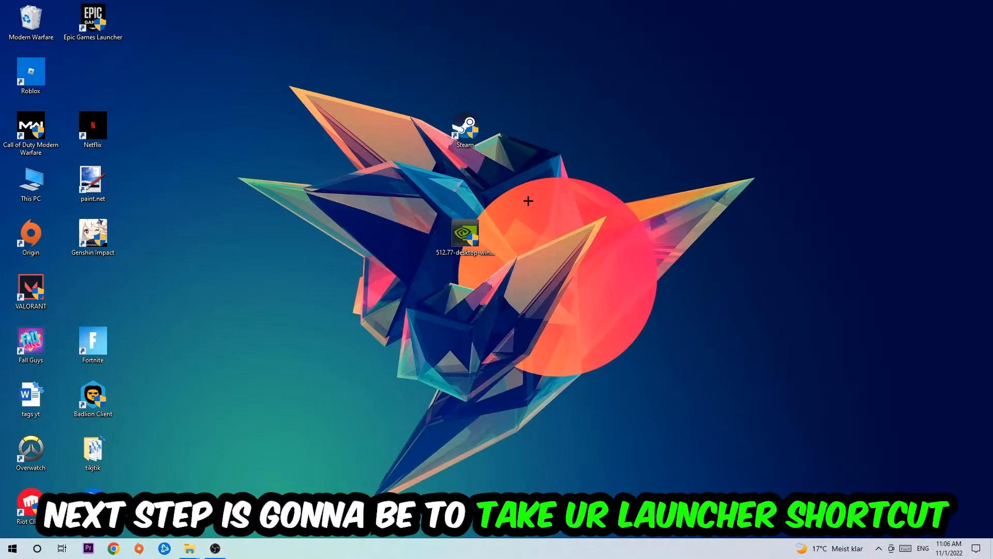
Reposition the Steam shortcut and launch it with Run as administrator
drag(464, 130, 589, 184)
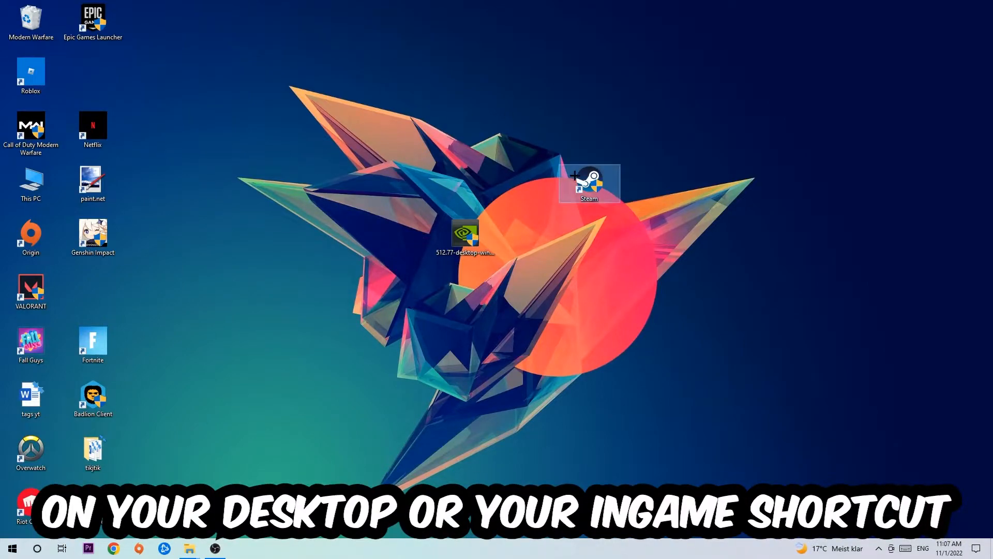
right_click(588, 183)
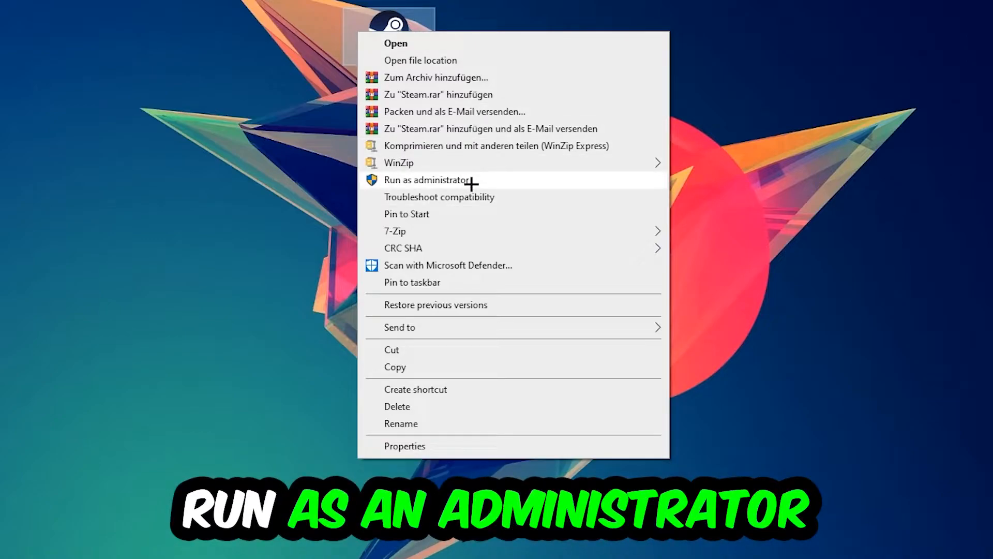
click(428, 179)
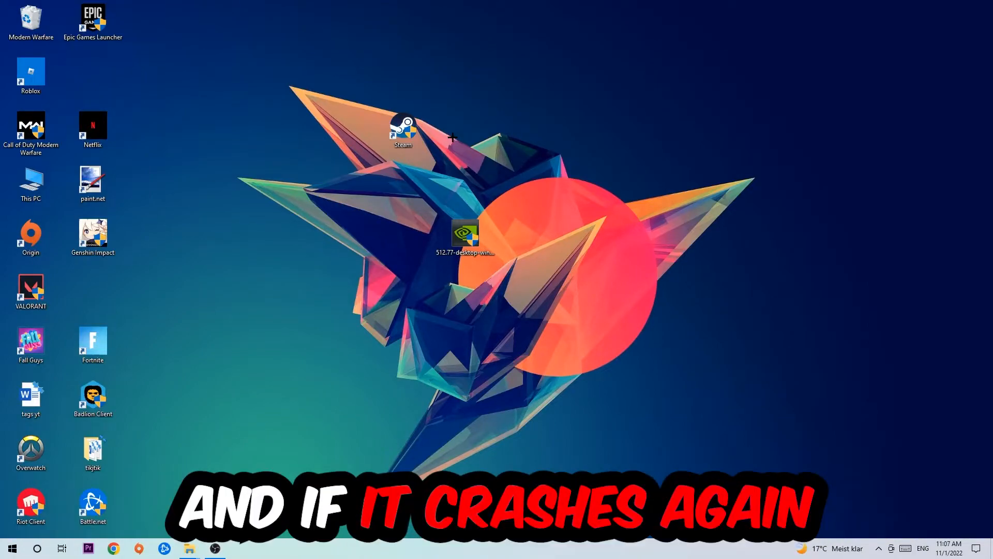
Enable Windows 8 compatibility mode and Run as administrator in the Steam shortcut's properties
drag(402, 130, 341, 184)
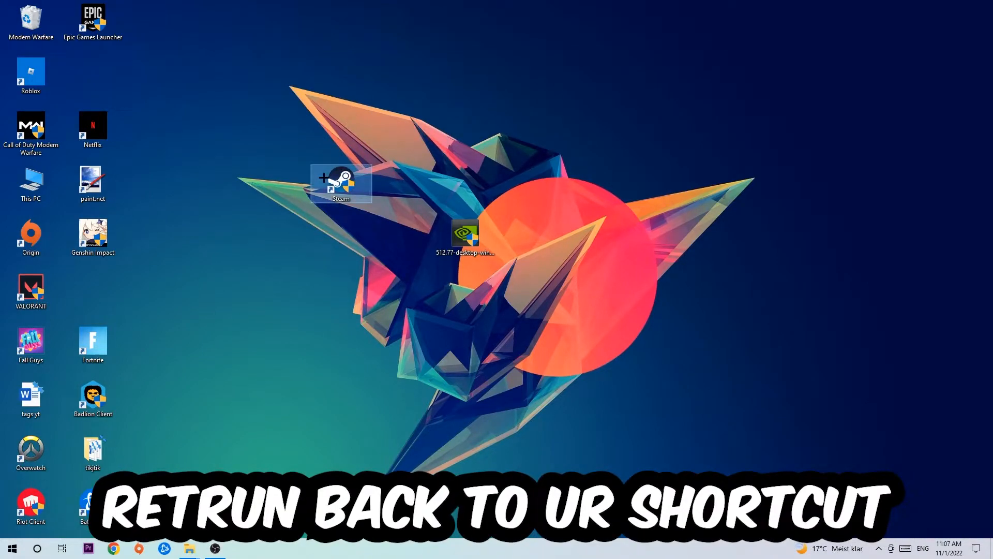
right_click(340, 184)
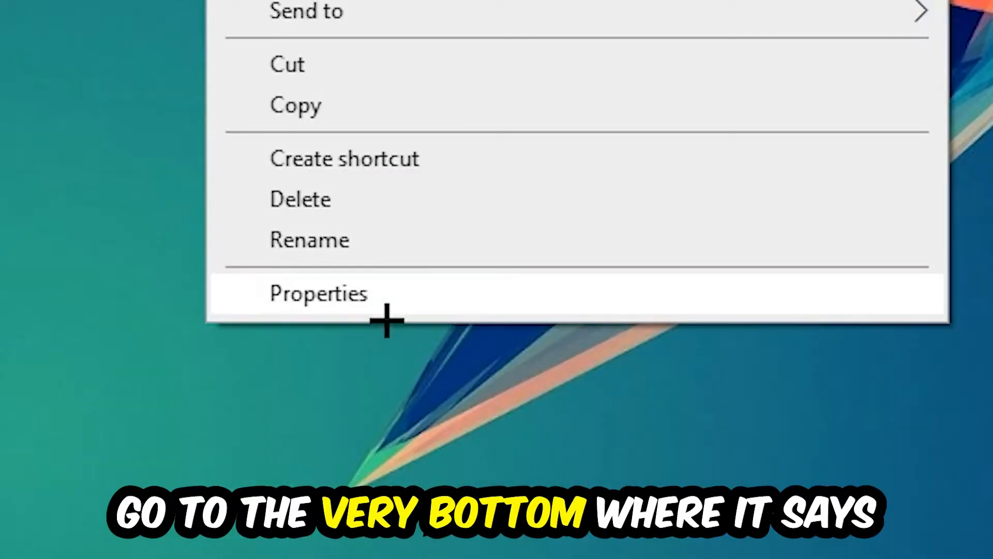
click(319, 293)
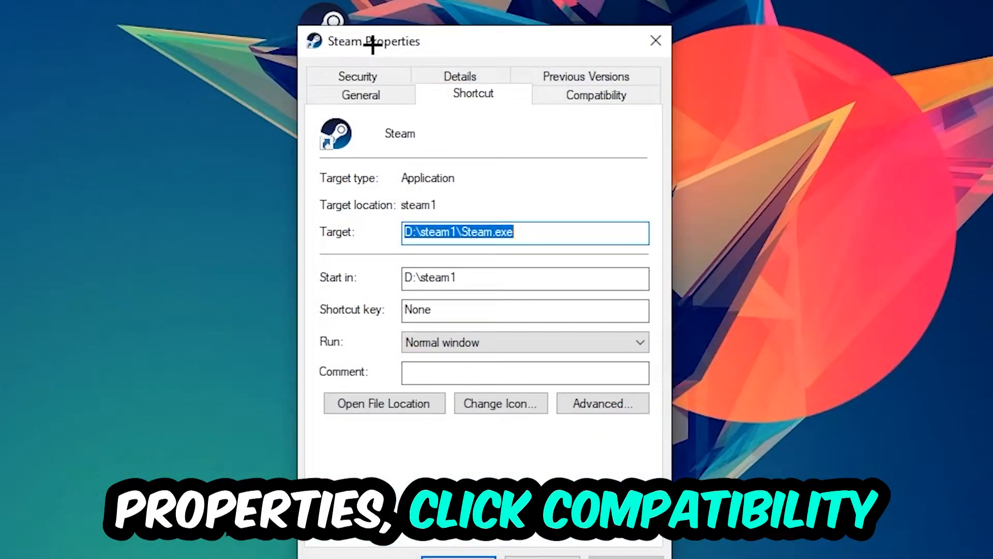
click(594, 95)
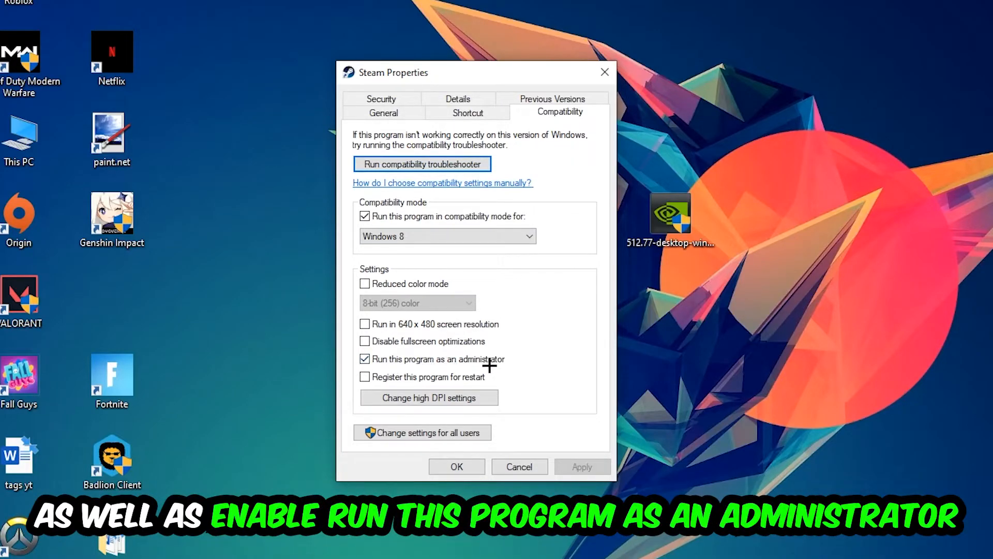
click(455, 467)
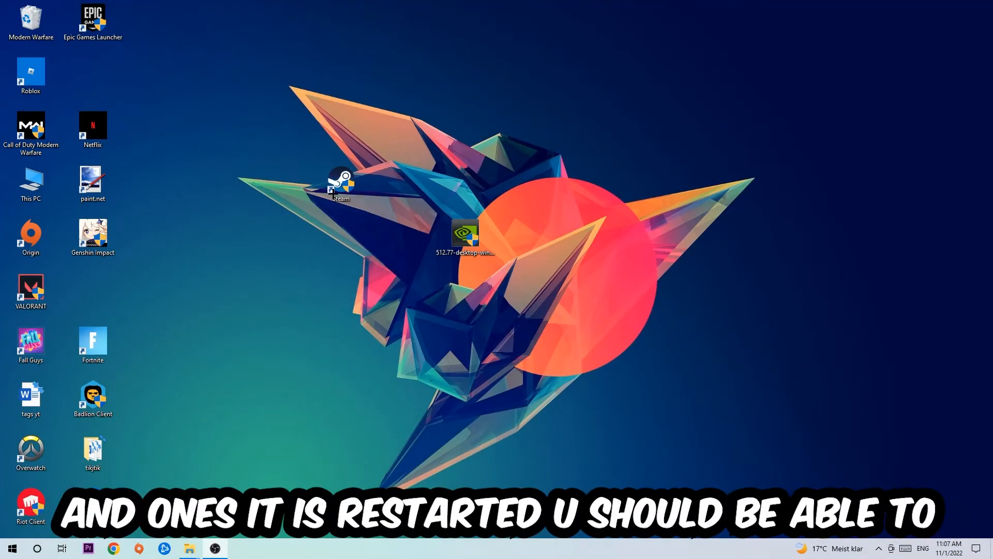
click(341, 184)
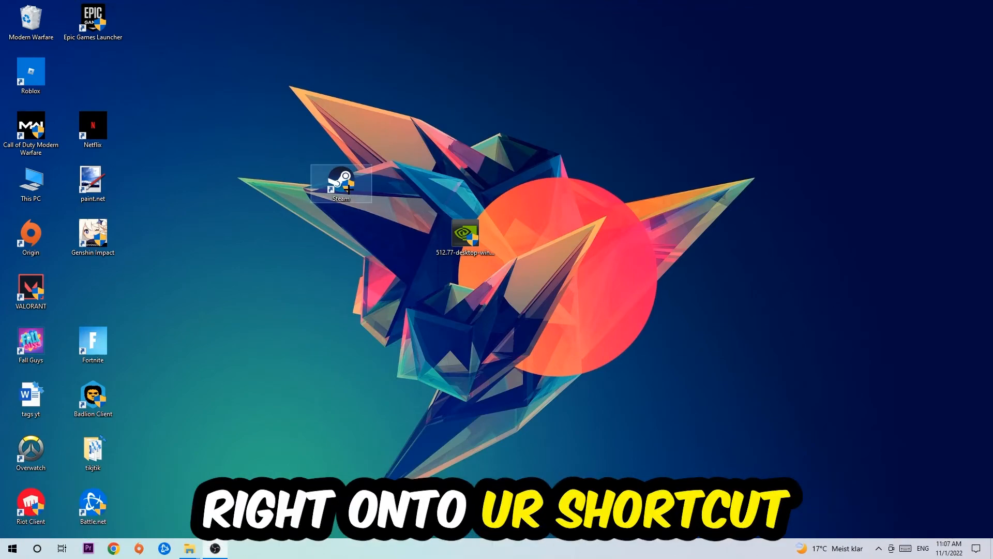